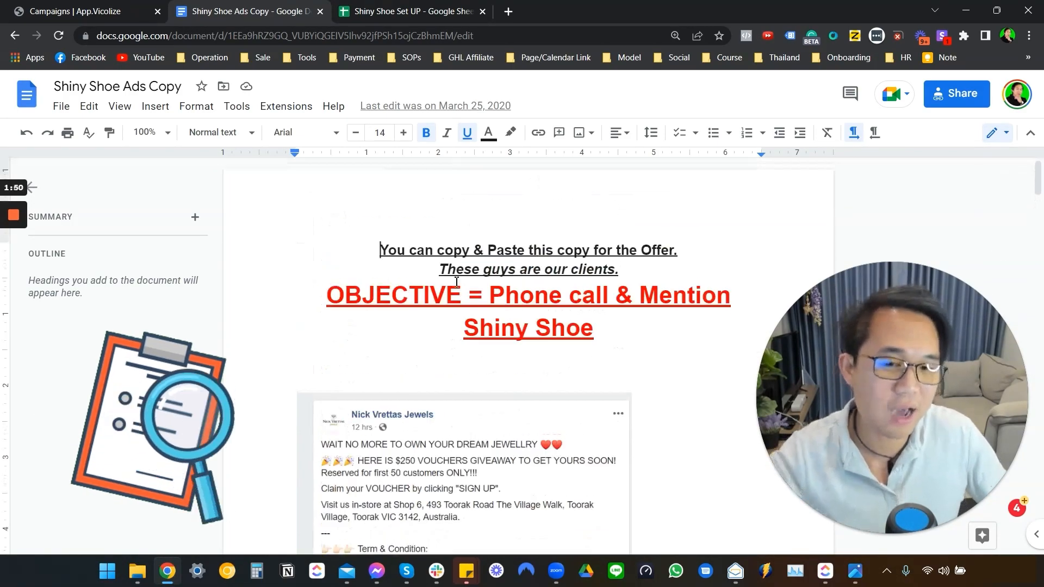
- Scroll through the Shiny Shoe Ads Copy document's client voucher ad examples
scroll("down", 3)
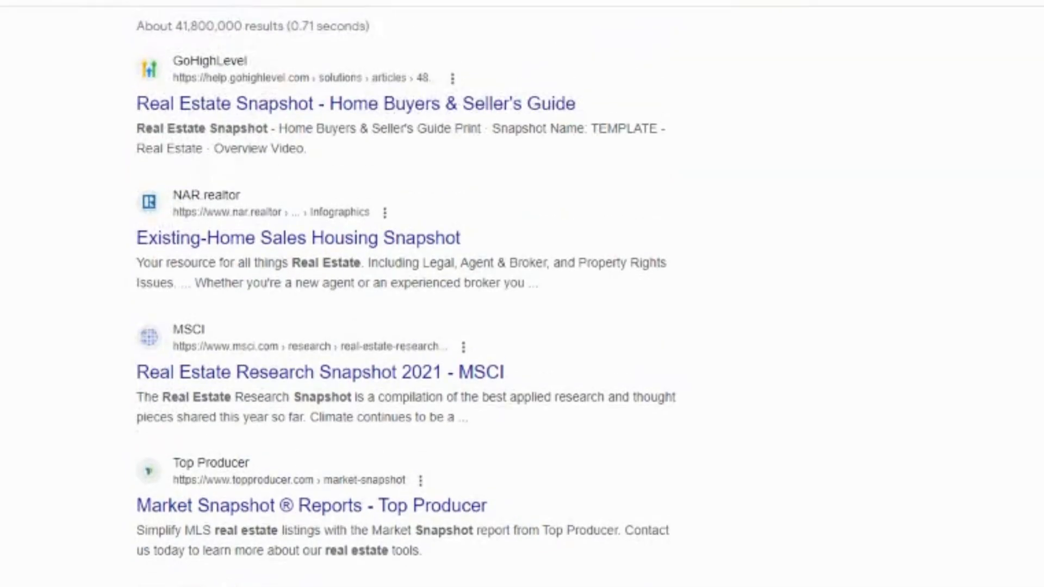
scroll("down", 3)
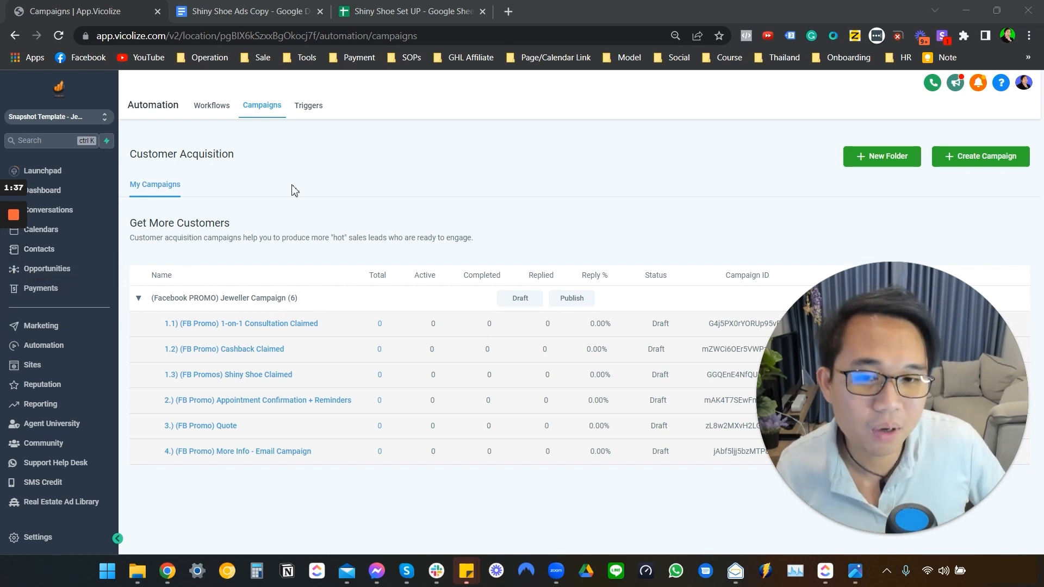
mouse_move(303, 122)
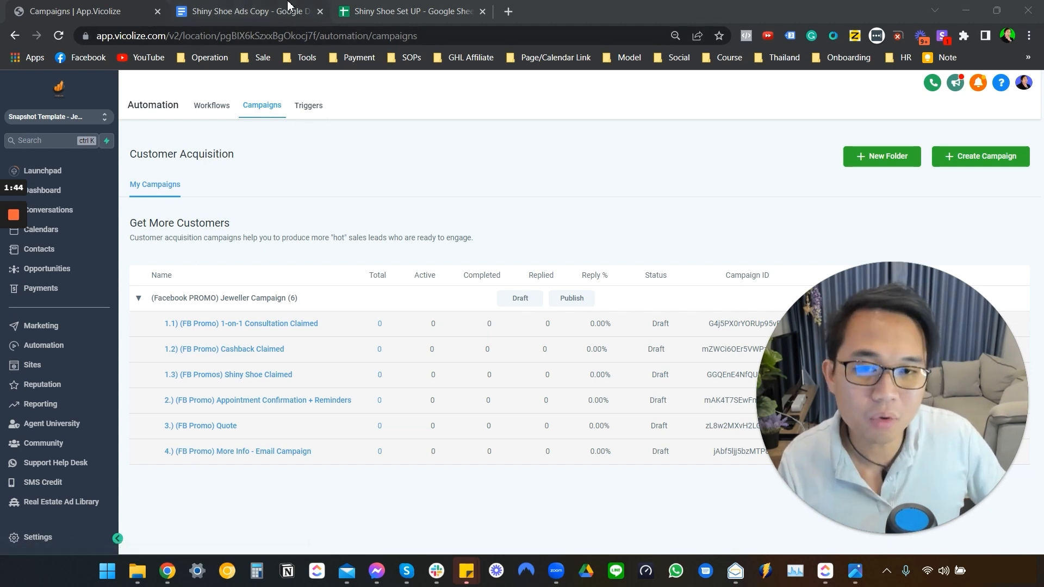
left_click(241, 11)
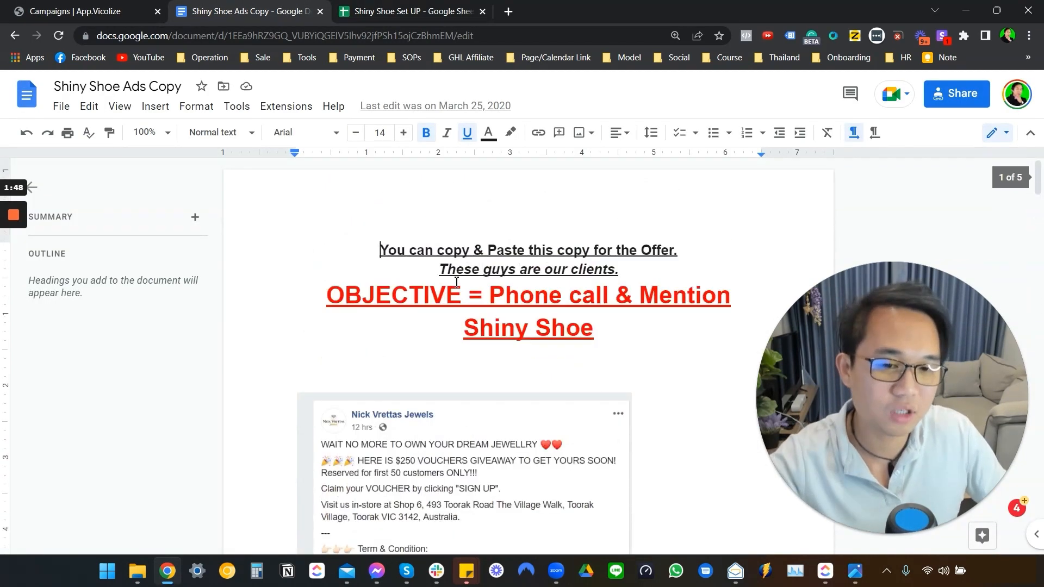
scroll("down", 3)
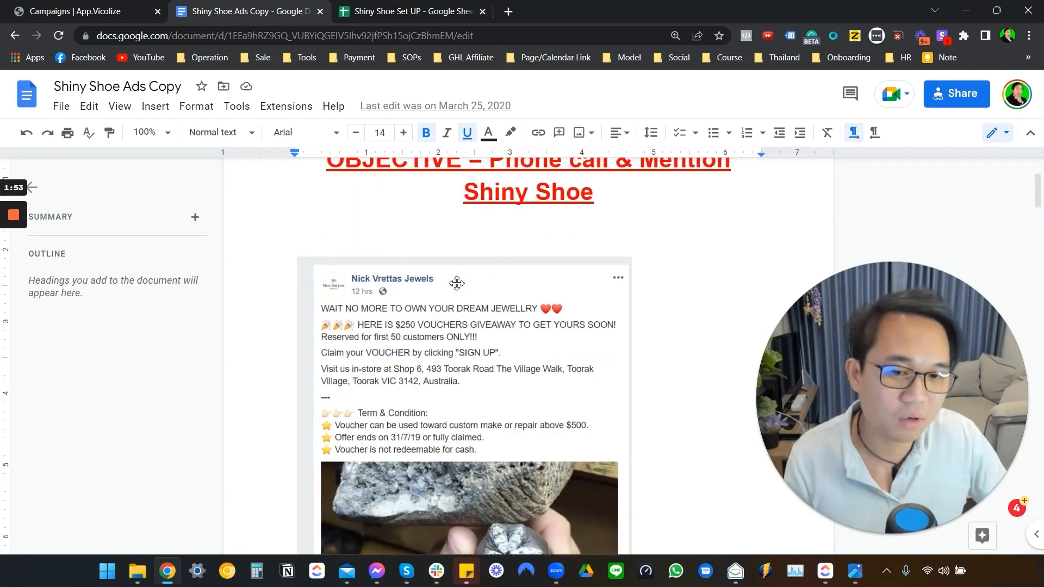
scroll("down", 3)
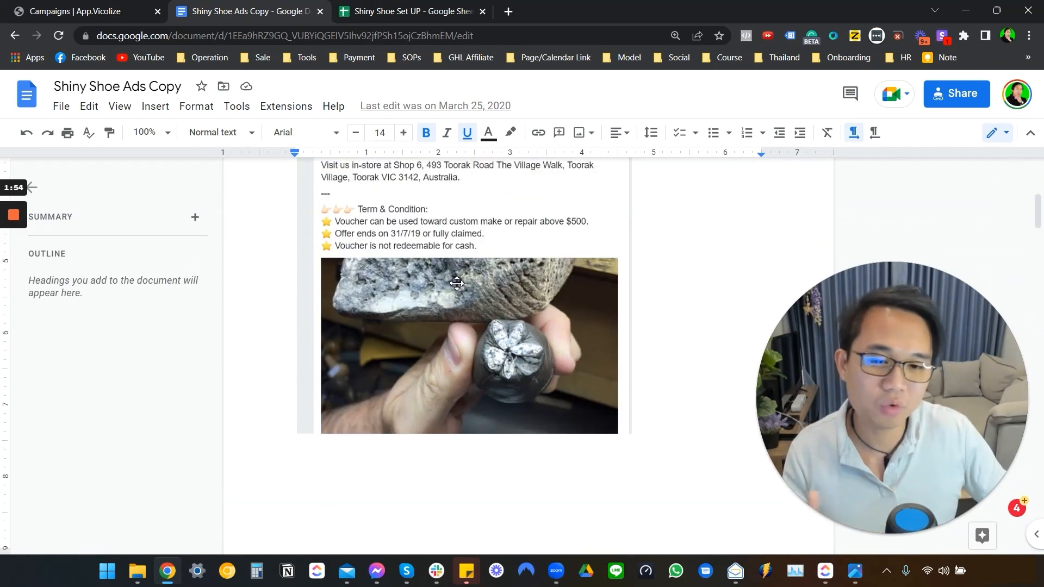
scroll("down", 3)
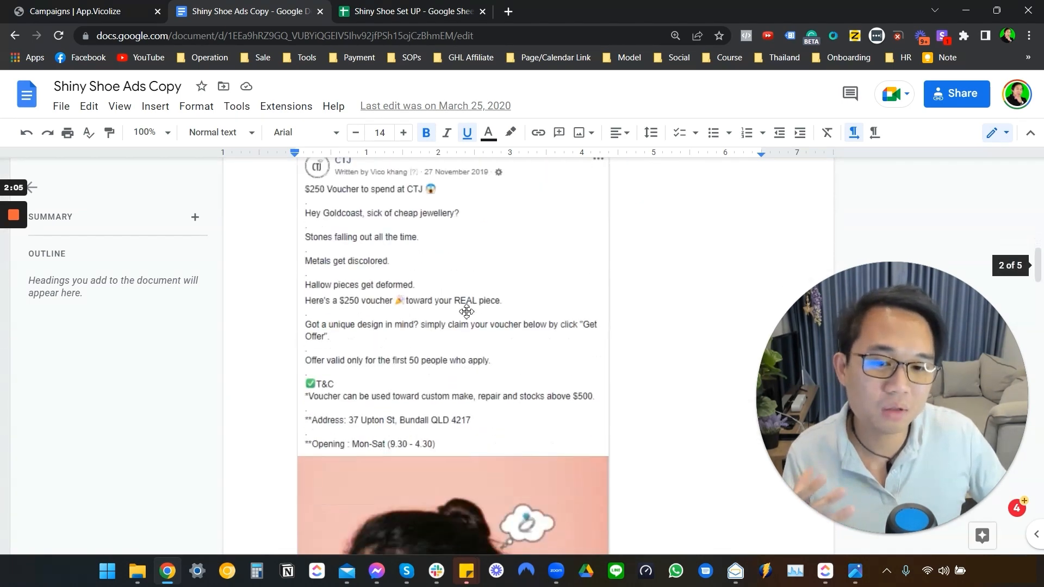
scroll("down", 3)
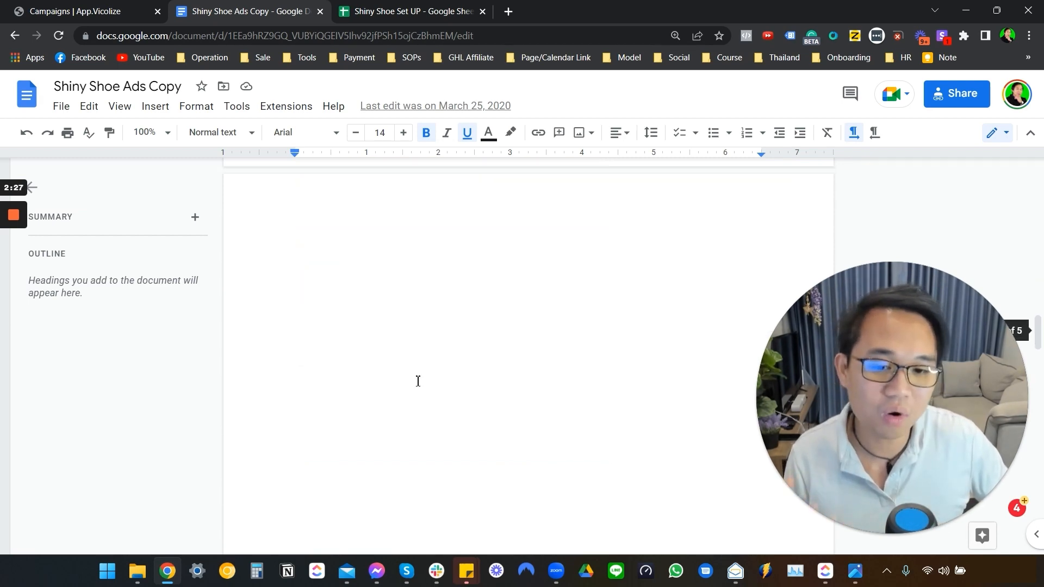
scroll("down", 3)
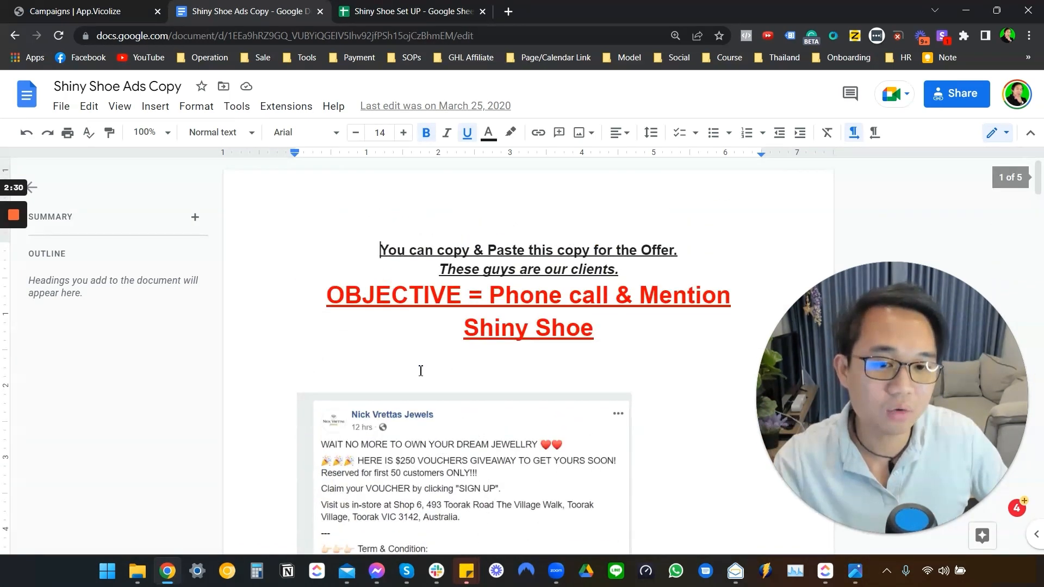
- Scroll the Shiny Shoe Set UP sheet's Ads Copy section down to the voucher terms and NOTE rows
left_click(408, 11)
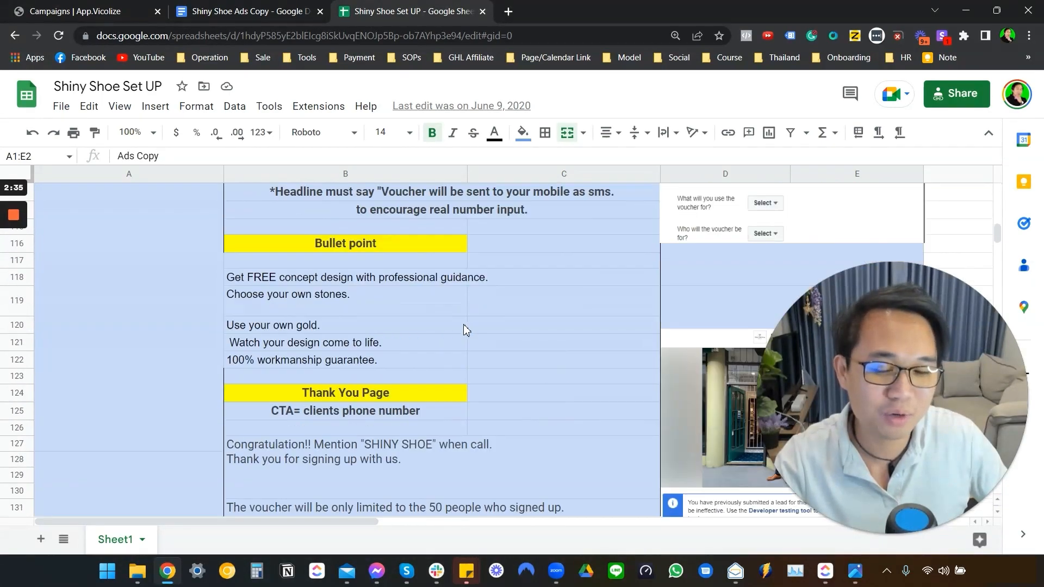
scroll("up", 3)
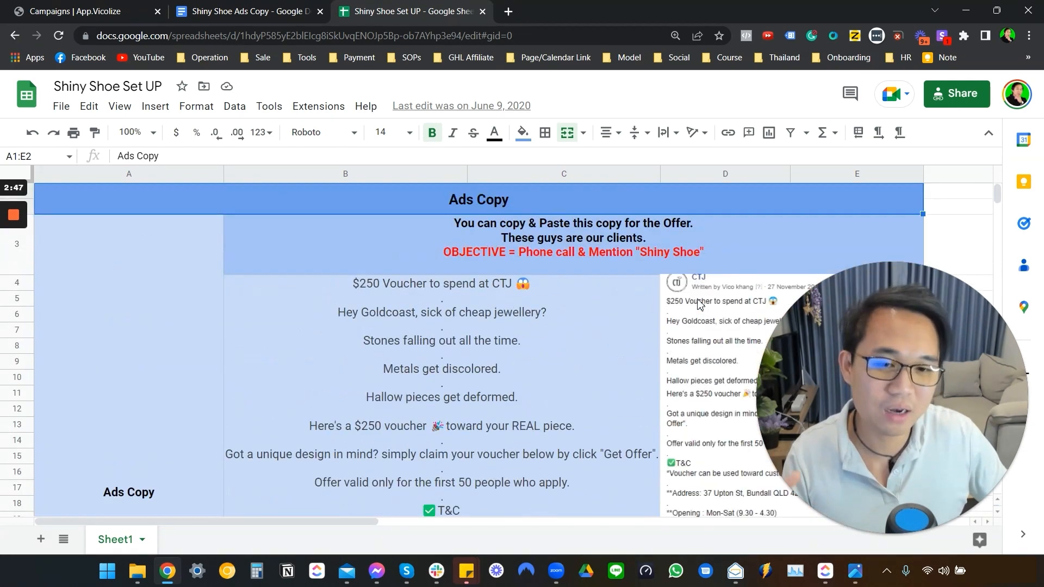
mouse_move(689, 301)
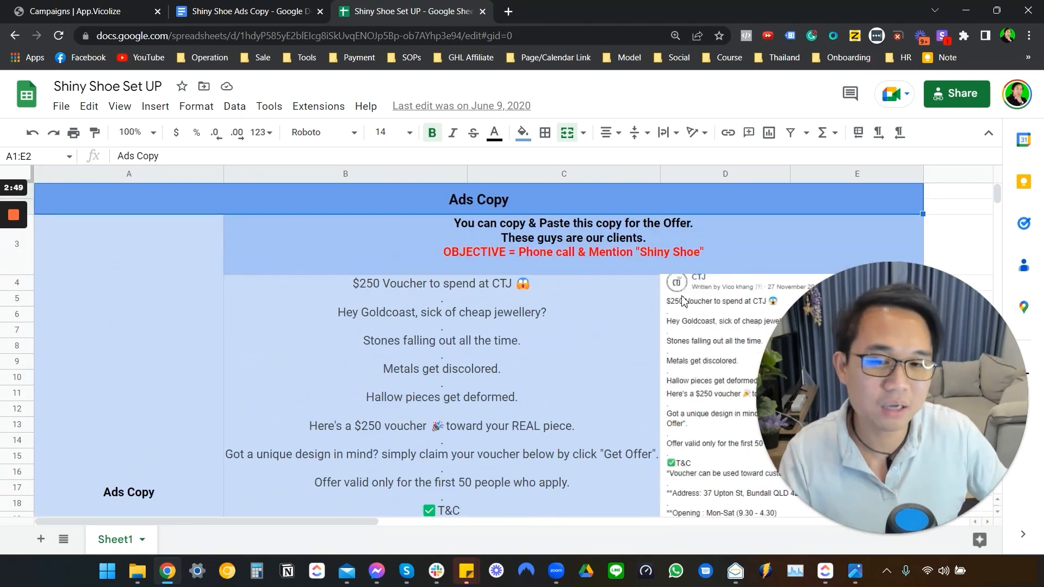
mouse_move(632, 320)
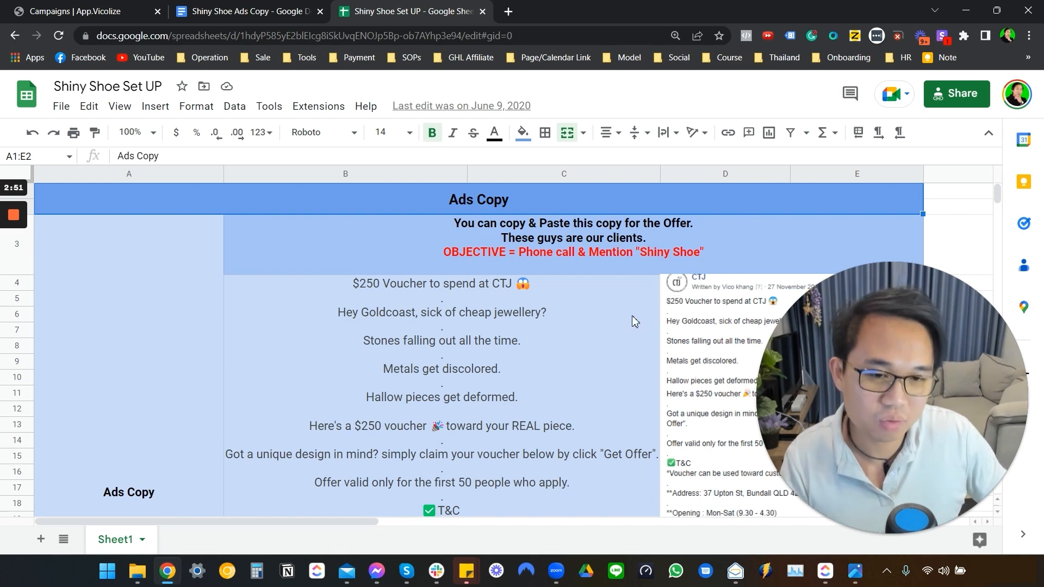
scroll("down", 3)
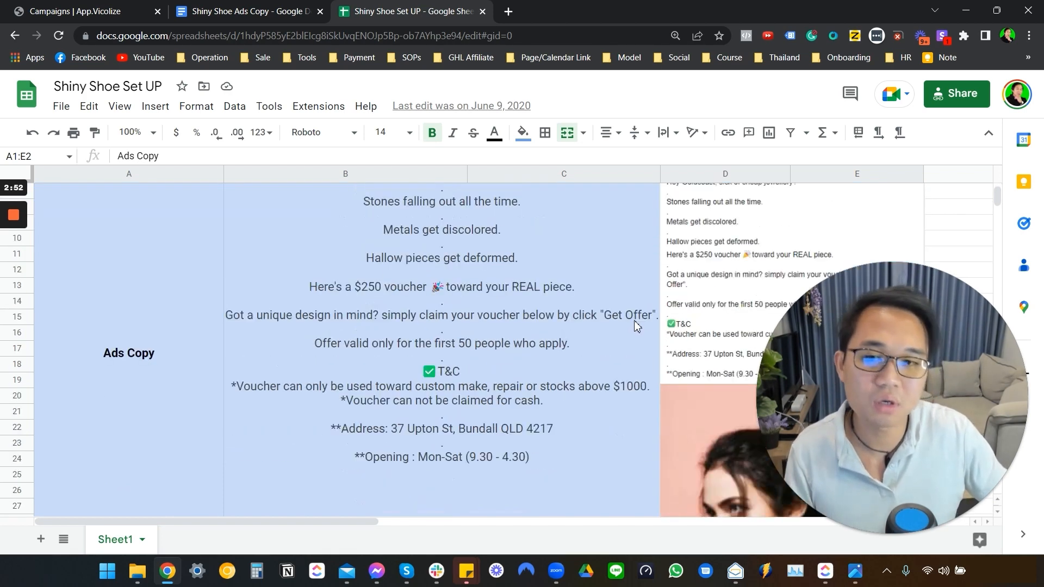
scroll("down", 3)
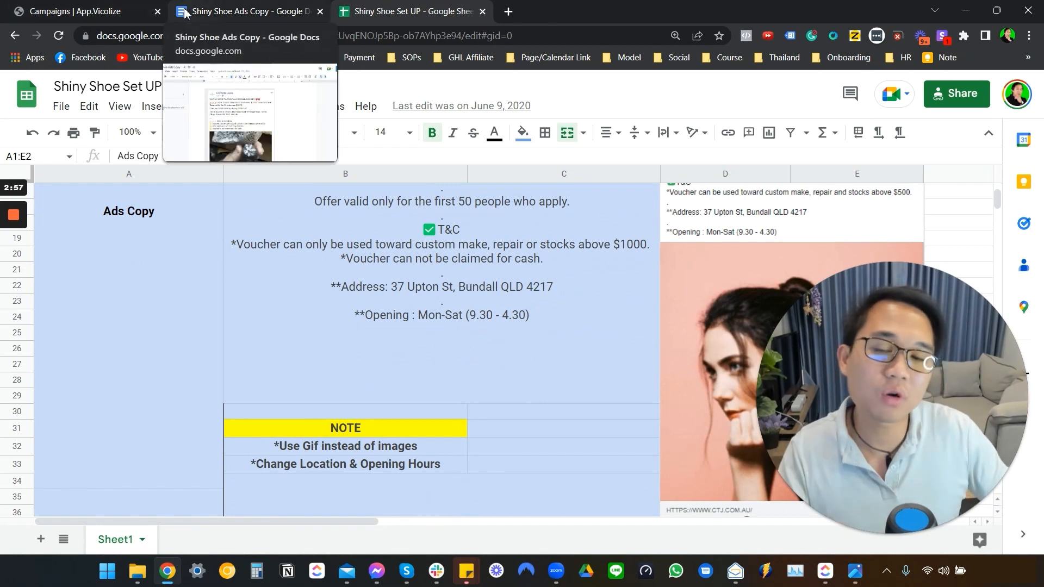
- Expand the Jeweller Trigger folder's thirteen triggers, then return to the six-campaign list
left_click(80, 11)
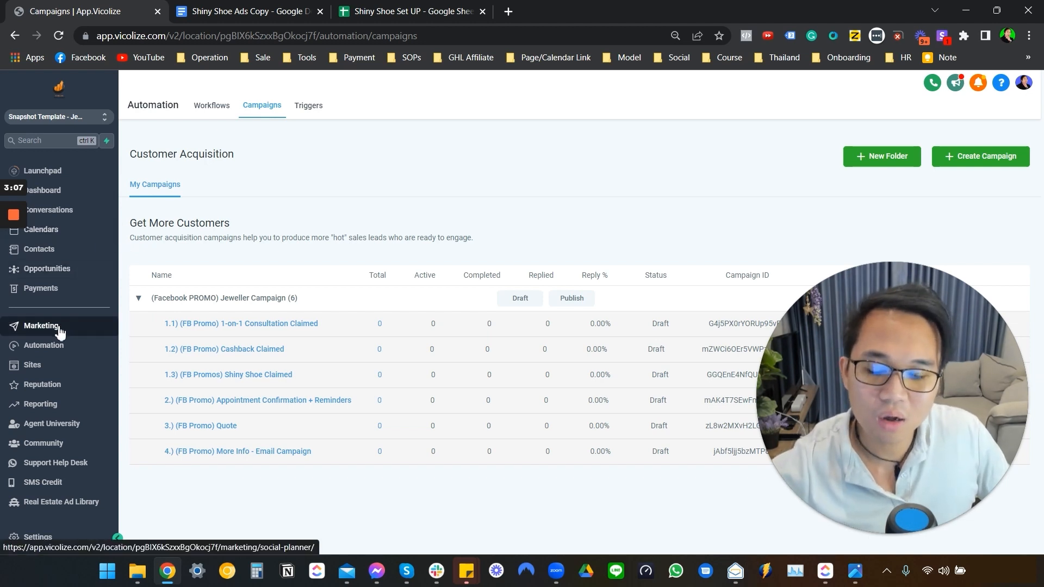
mouse_move(65, 302)
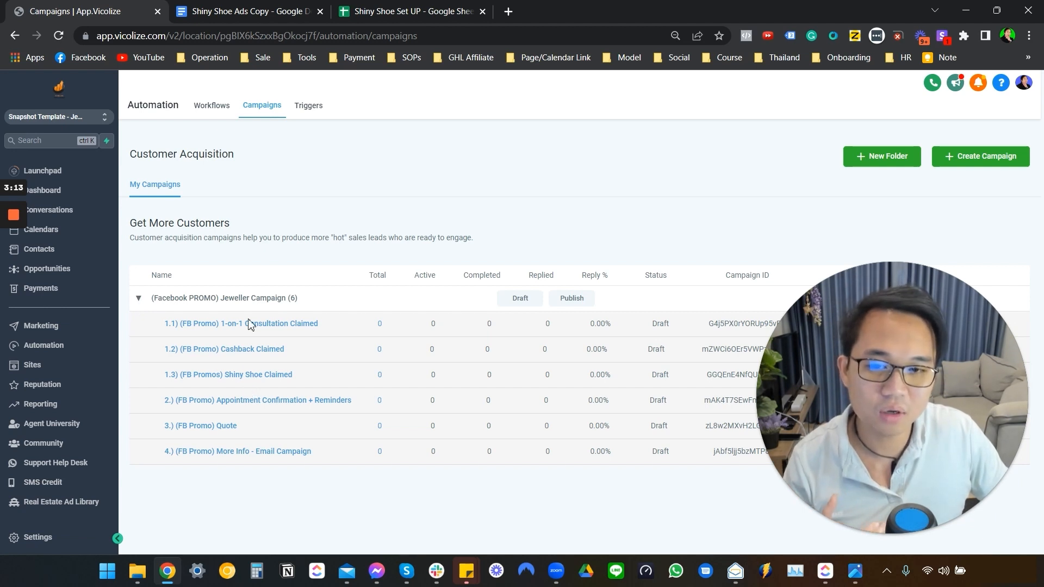
left_click(309, 105)
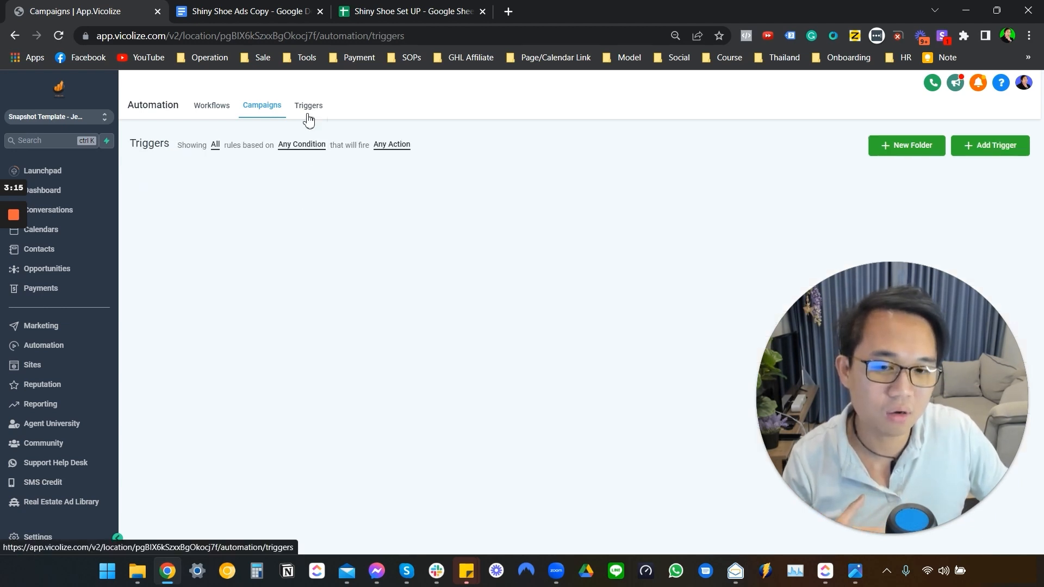
left_click(307, 105)
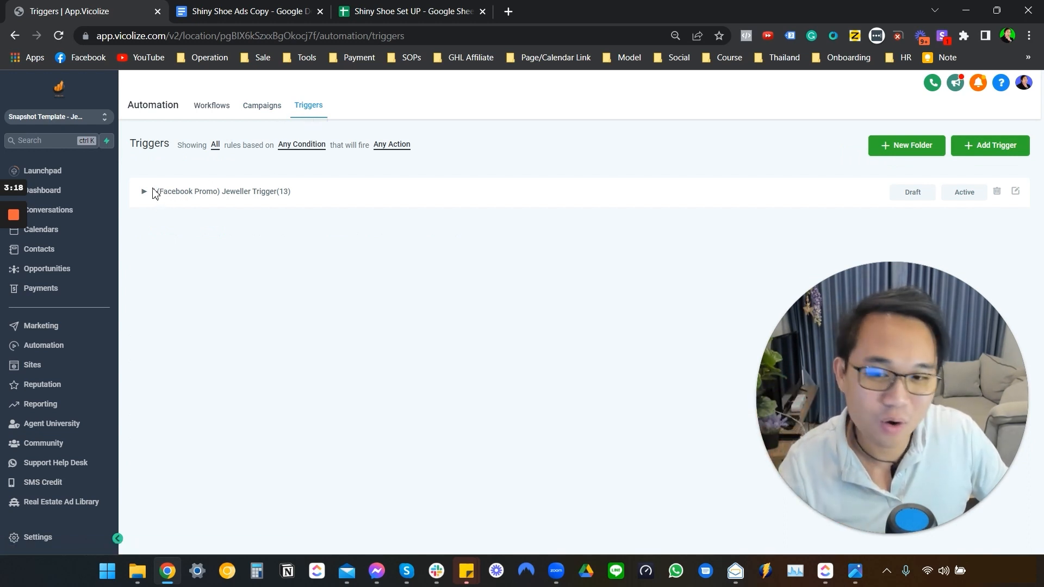
left_click(143, 190)
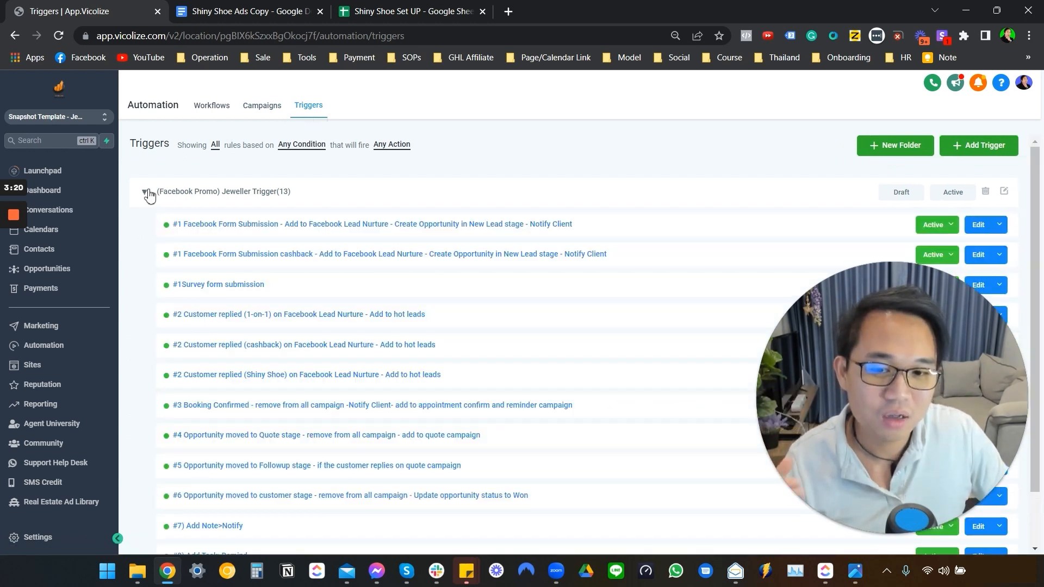
mouse_move(262, 106)
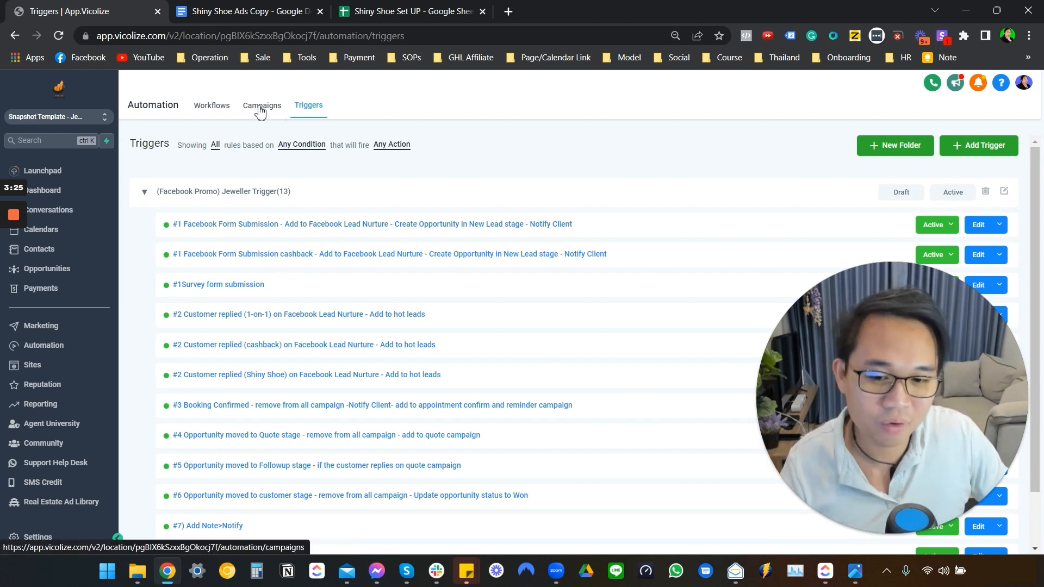
left_click(261, 105)
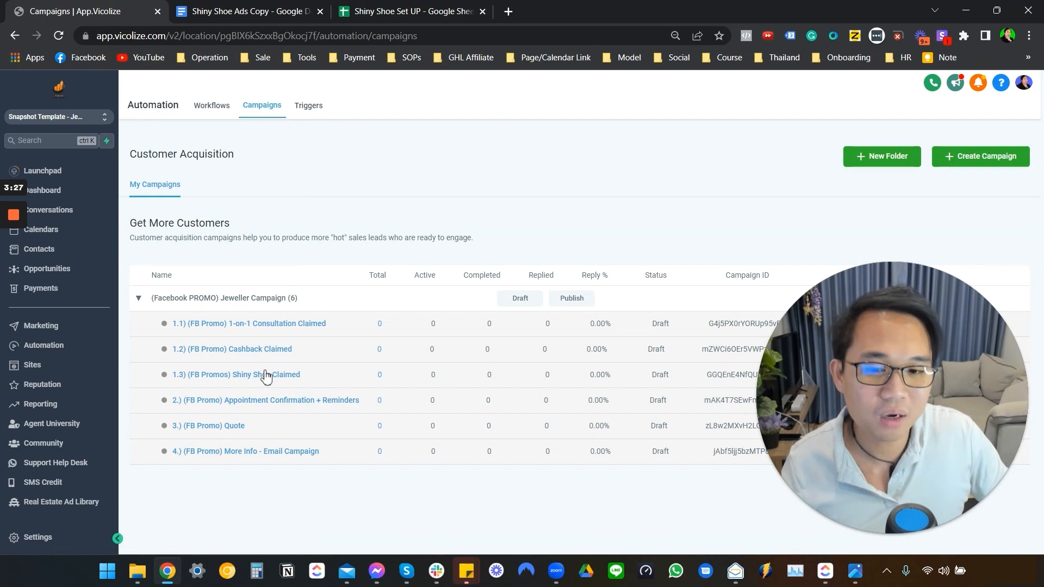
mouse_move(276, 333)
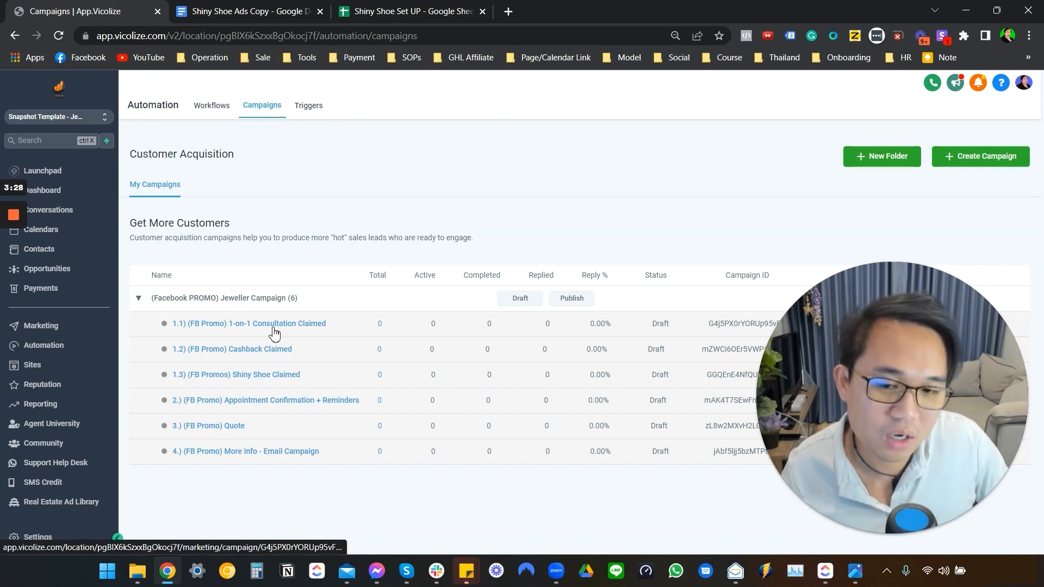
mouse_move(271, 383)
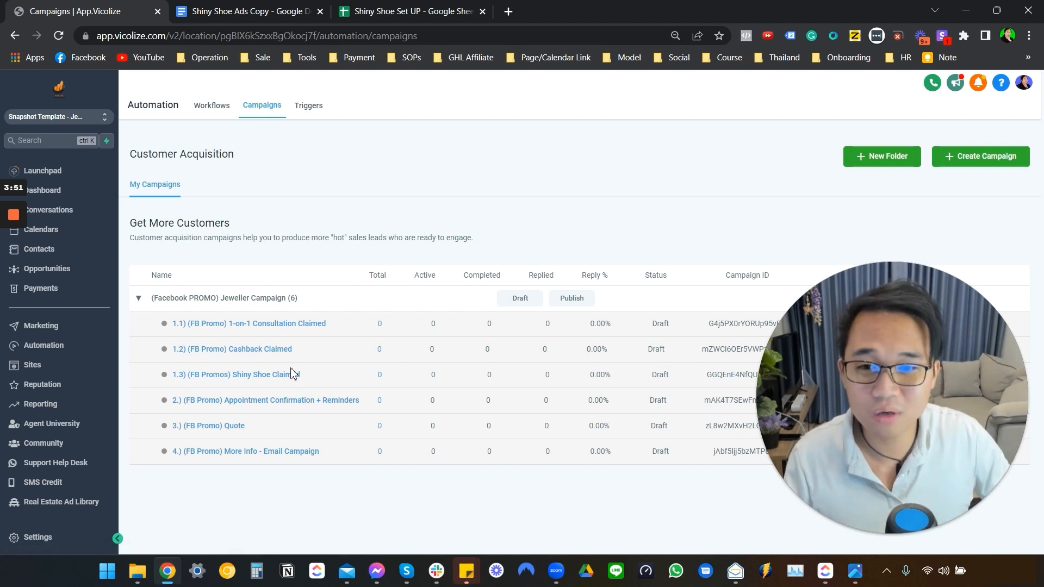
mouse_move(215, 103)
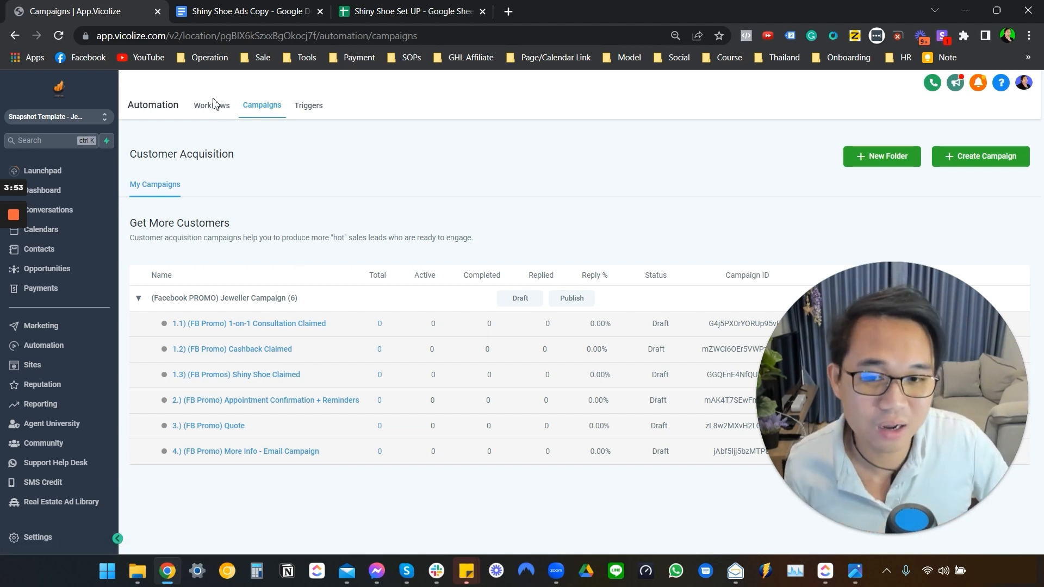
- Create a workflow imported from the 1.2) (FB Promo) Cashback Claimed campaign, then return to workflows
left_click(211, 104)
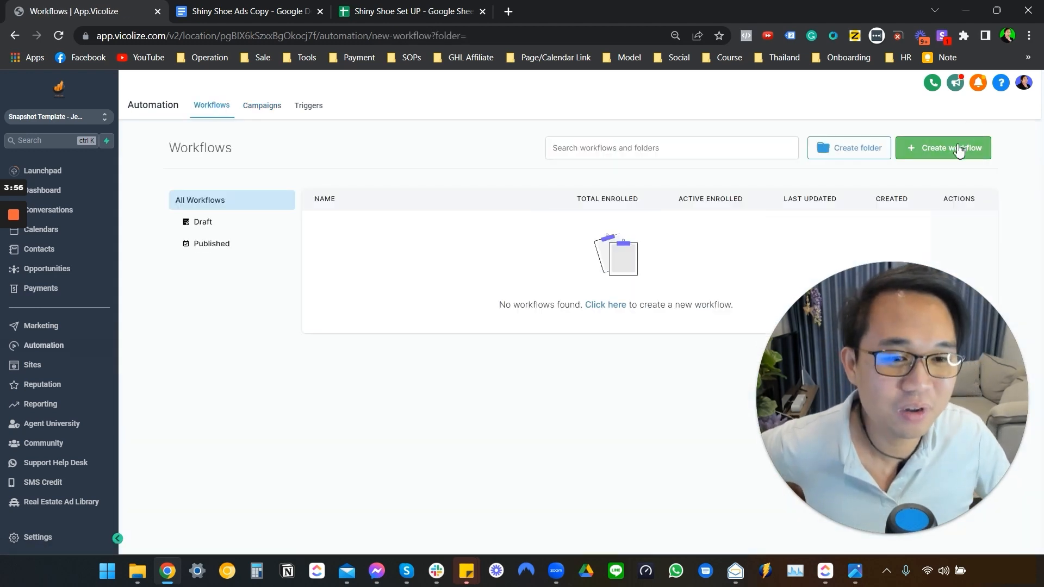
left_click(943, 148)
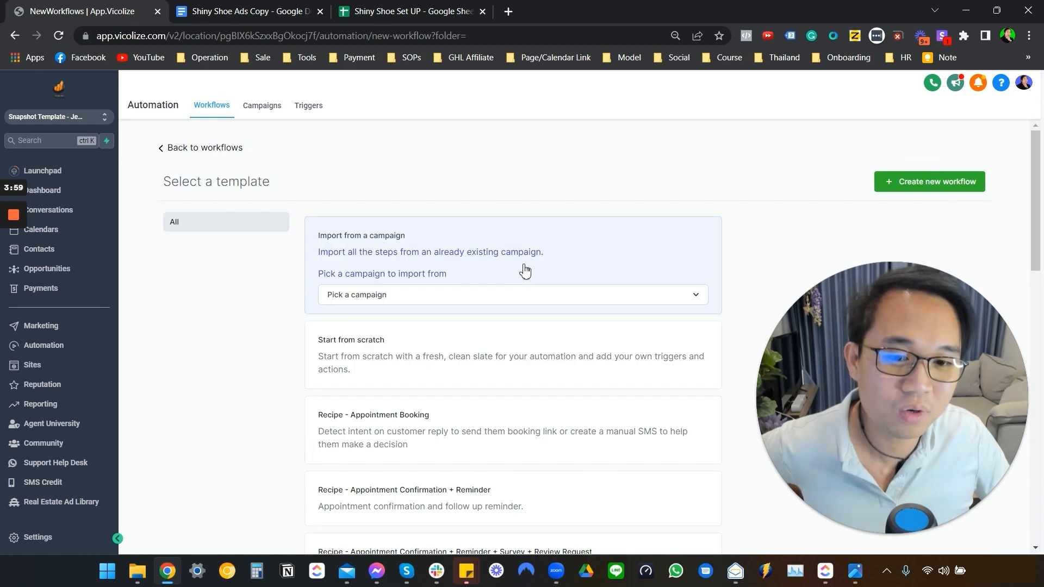
left_click(513, 294)
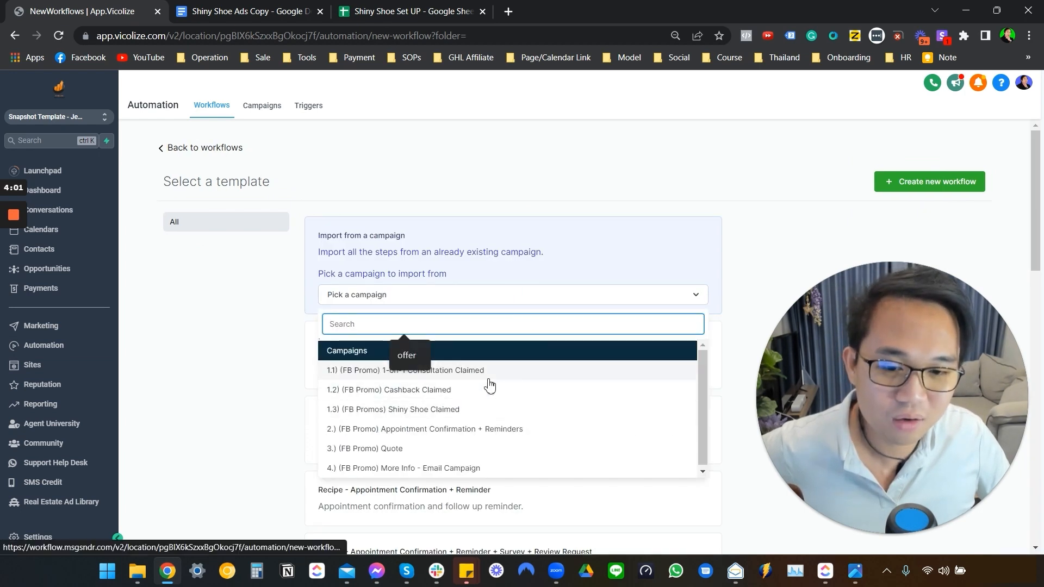
left_click(388, 390)
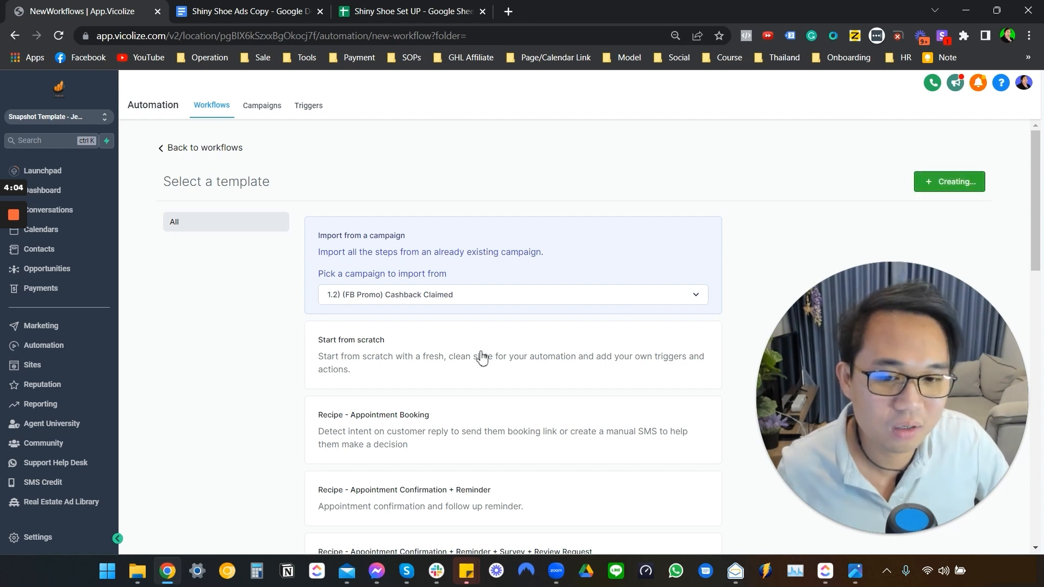
left_click(350, 339)
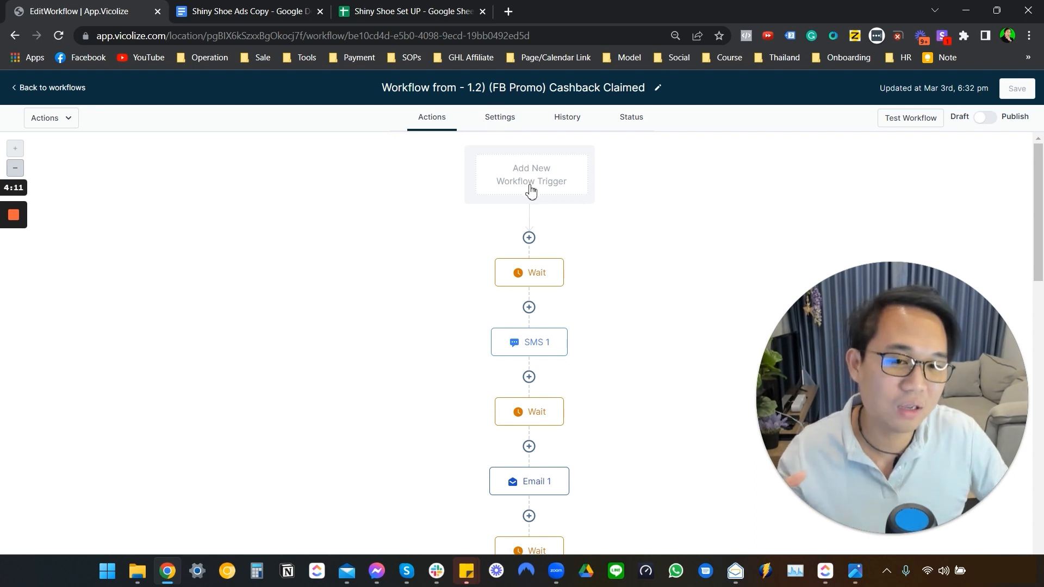
mouse_move(525, 185)
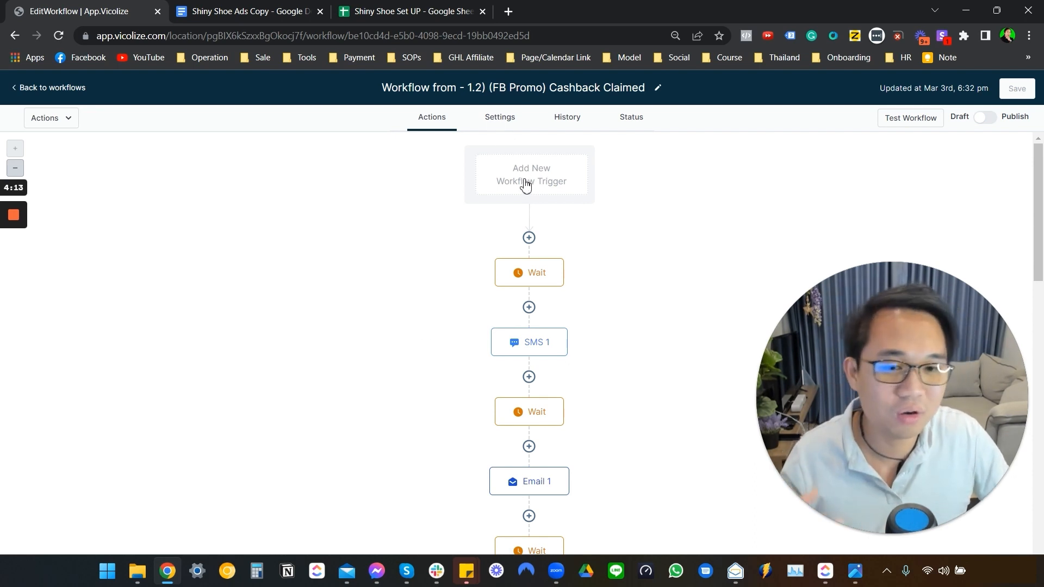
left_click(47, 87)
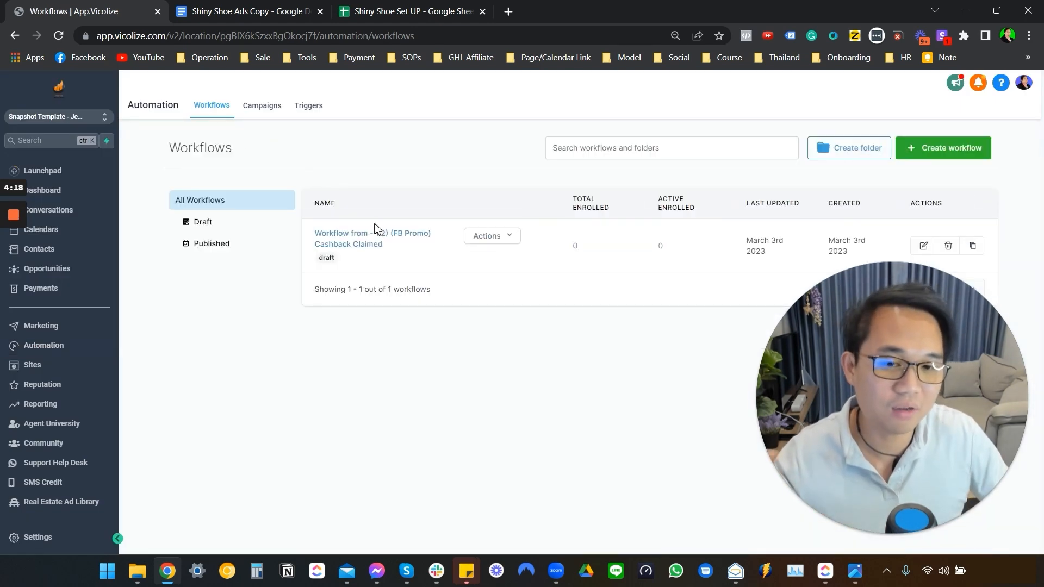
mouse_move(376, 240)
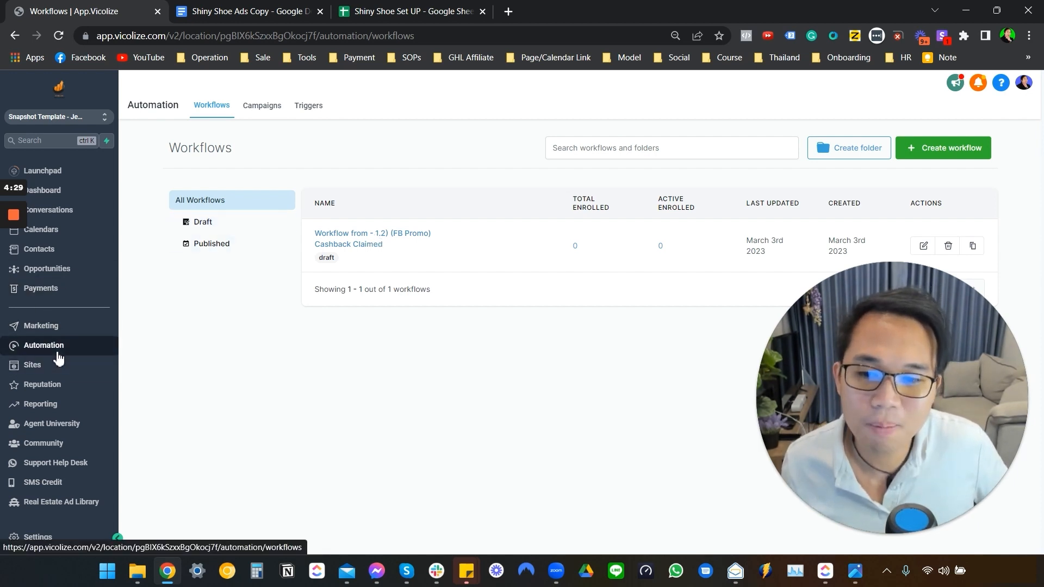
left_click(32, 365)
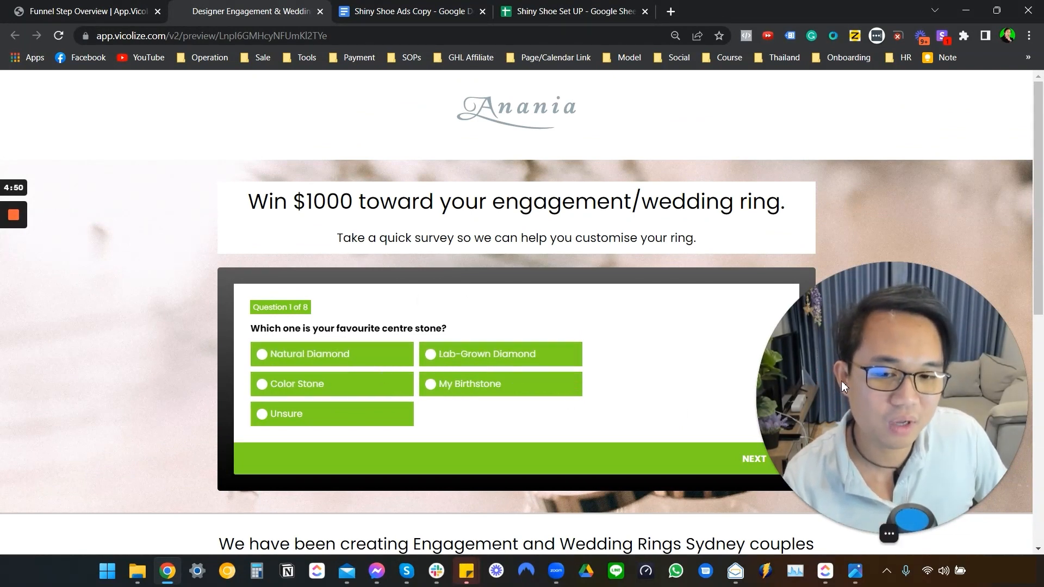
mouse_move(332, 354)
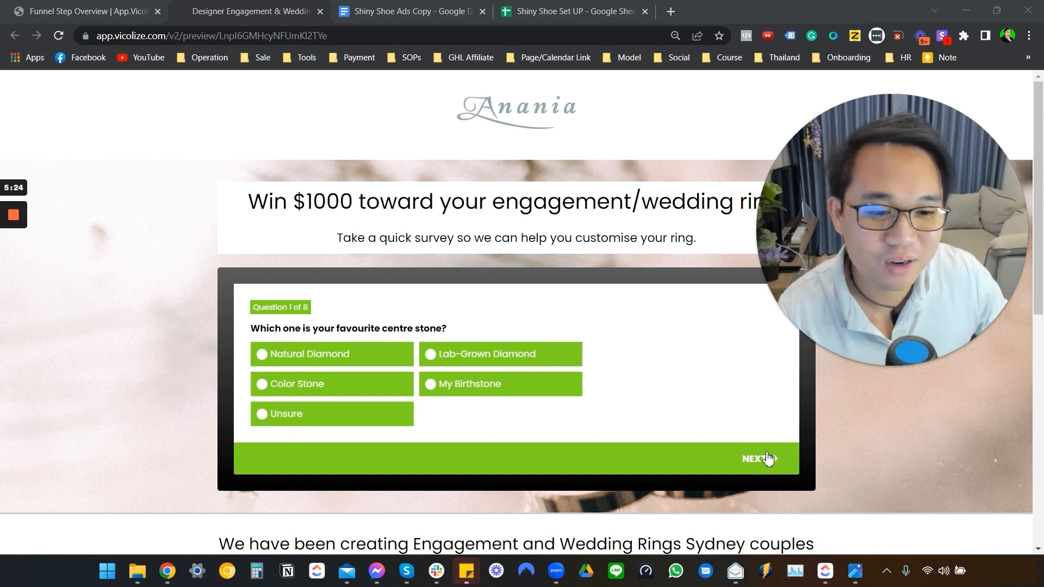
- Advance the survey preview through questions 2–4, then scroll to Customer Testimonials
left_click(757, 459)
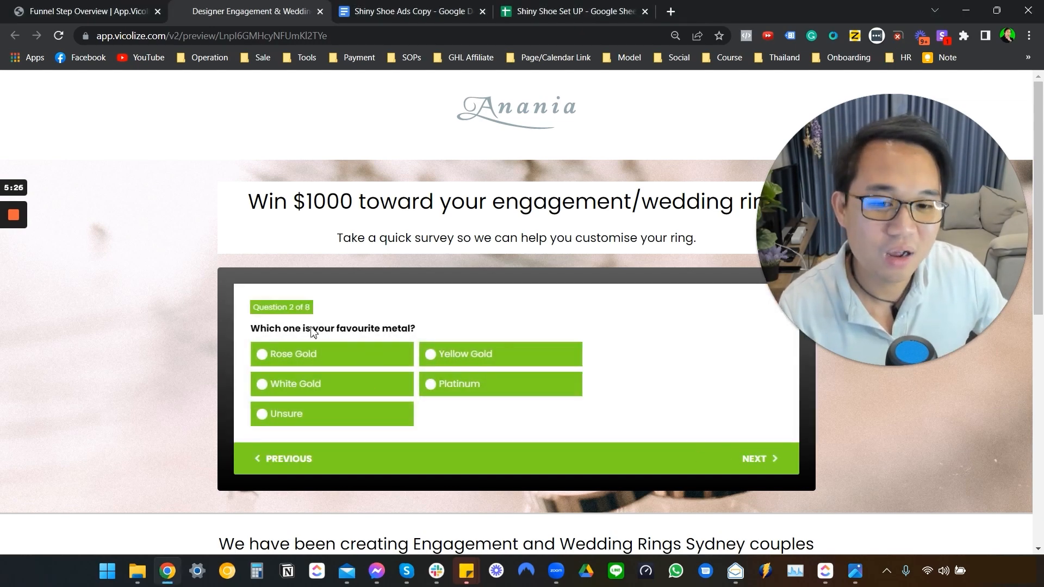
mouse_move(193, 398)
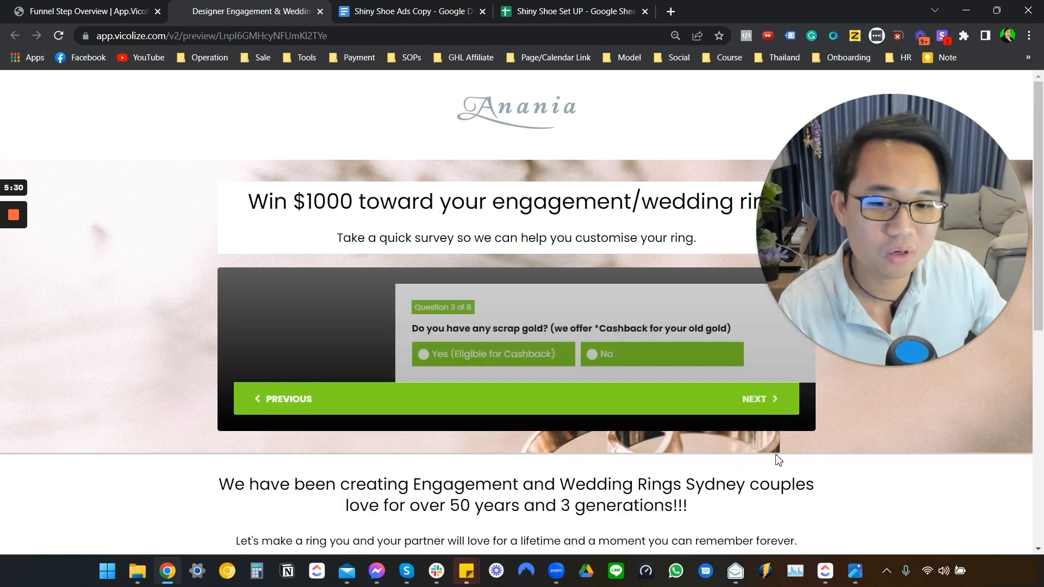
left_click(757, 398)
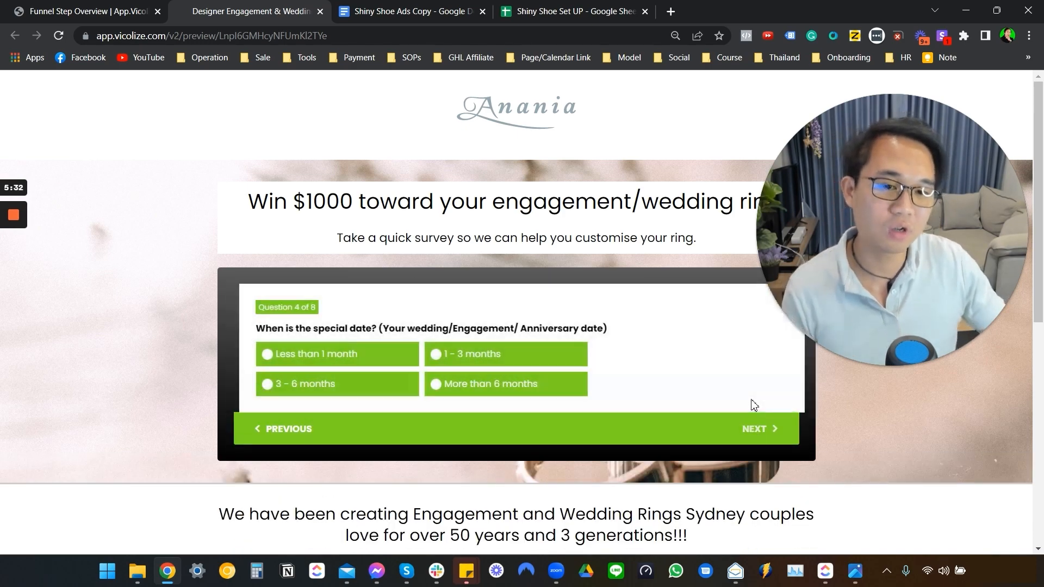
left_click(759, 429)
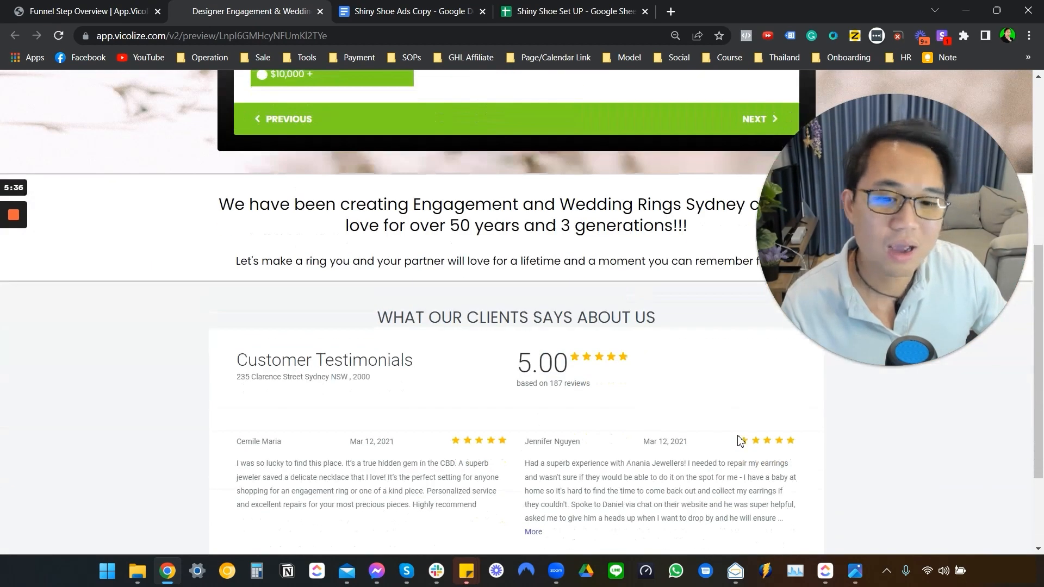
scroll("down", 3)
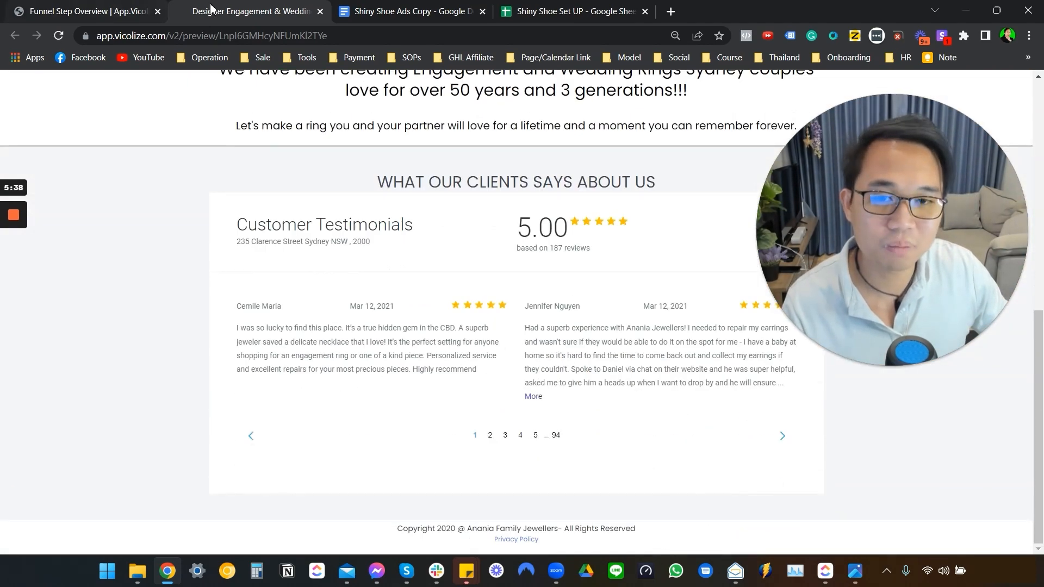
mouse_move(87, 11)
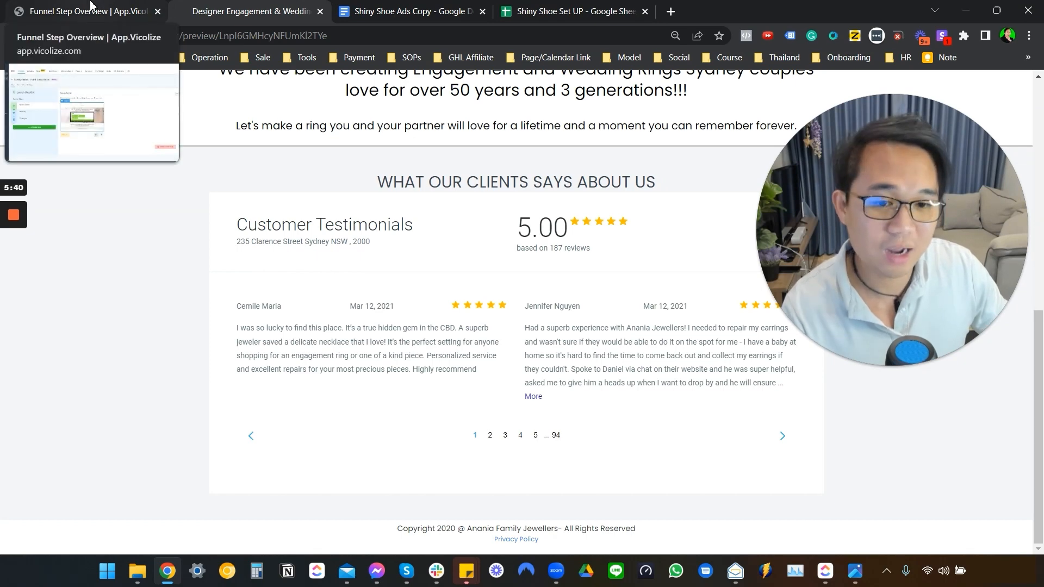
- Glance at the Shiny Shoe Set UP sheet, then return to the funnel's Survey, Booking and Thank you steps
left_click(80, 11)
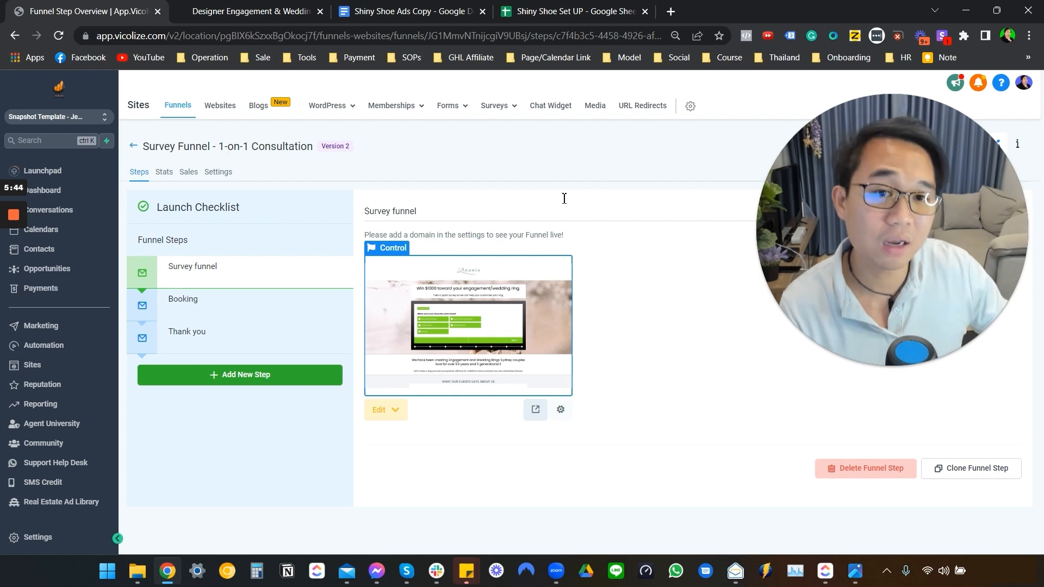
left_click(574, 12)
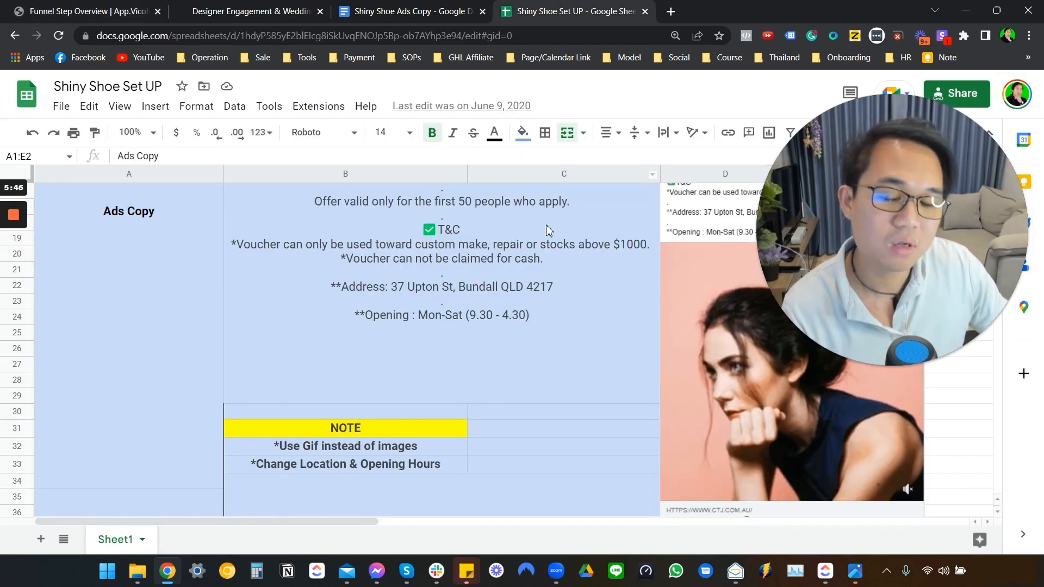
left_click(80, 12)
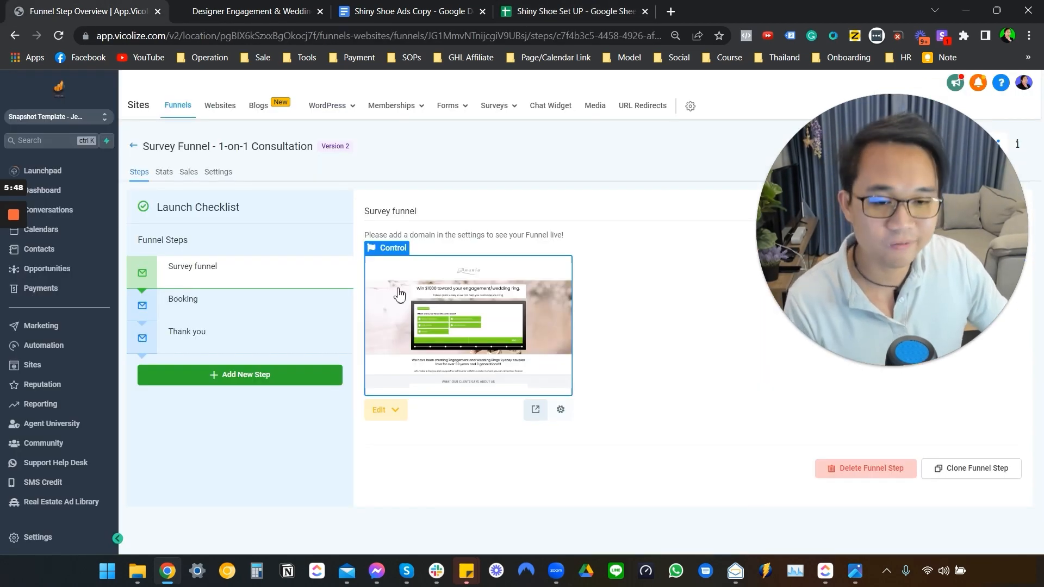
mouse_move(407, 285)
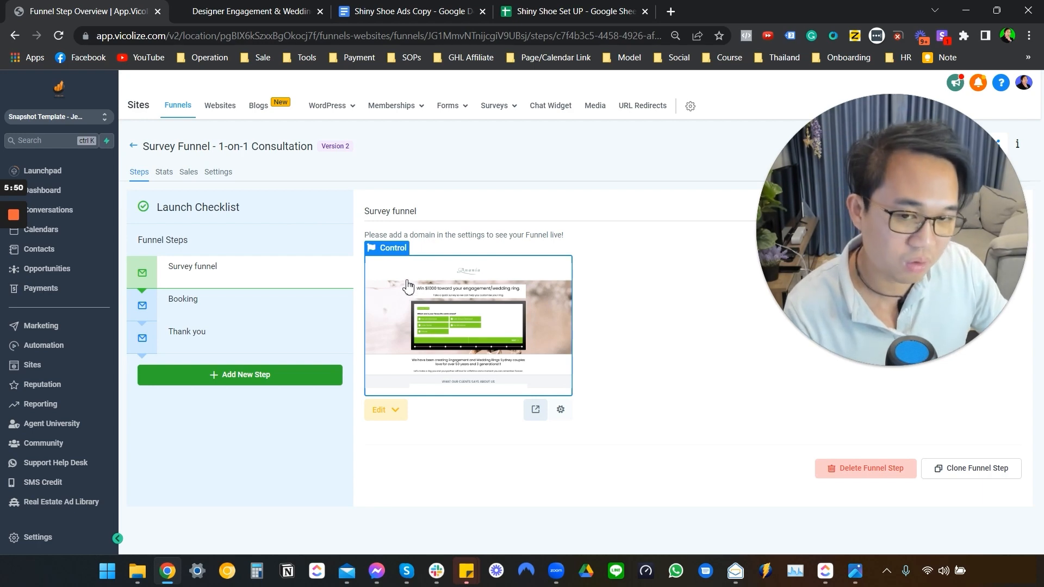
mouse_move(412, 278)
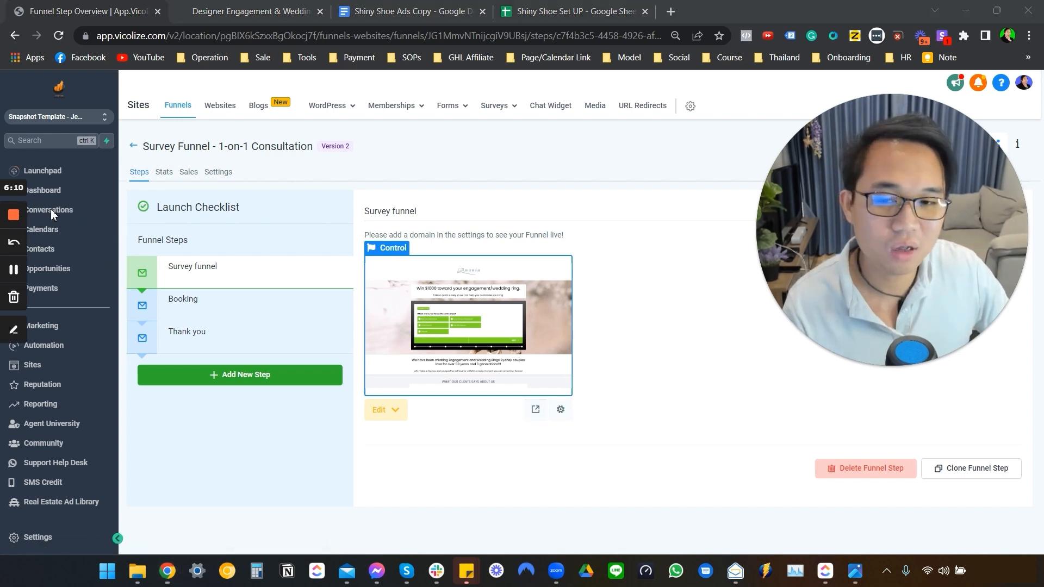
mouse_move(603, 254)
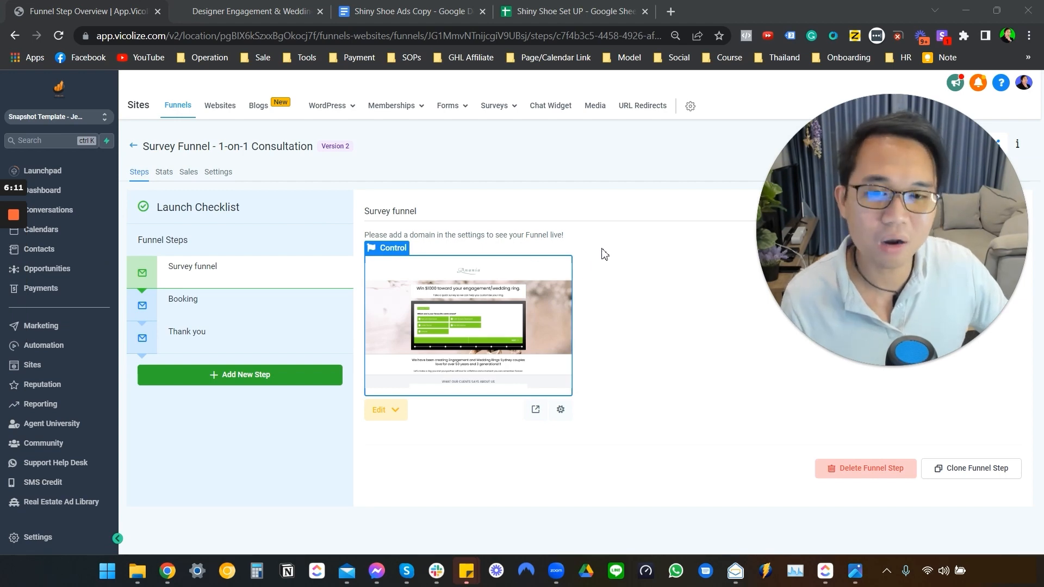